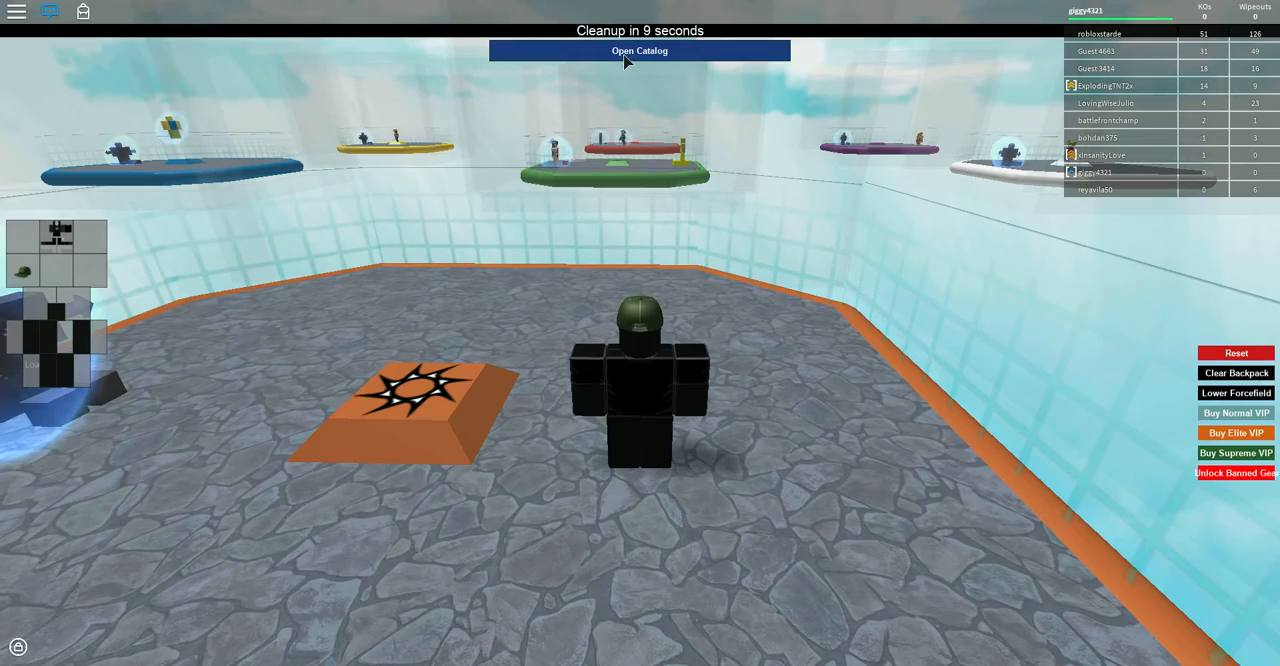
Search the catalog for 'Zombie' and collect the first zombie bombs from the results.
left_click(640, 50)
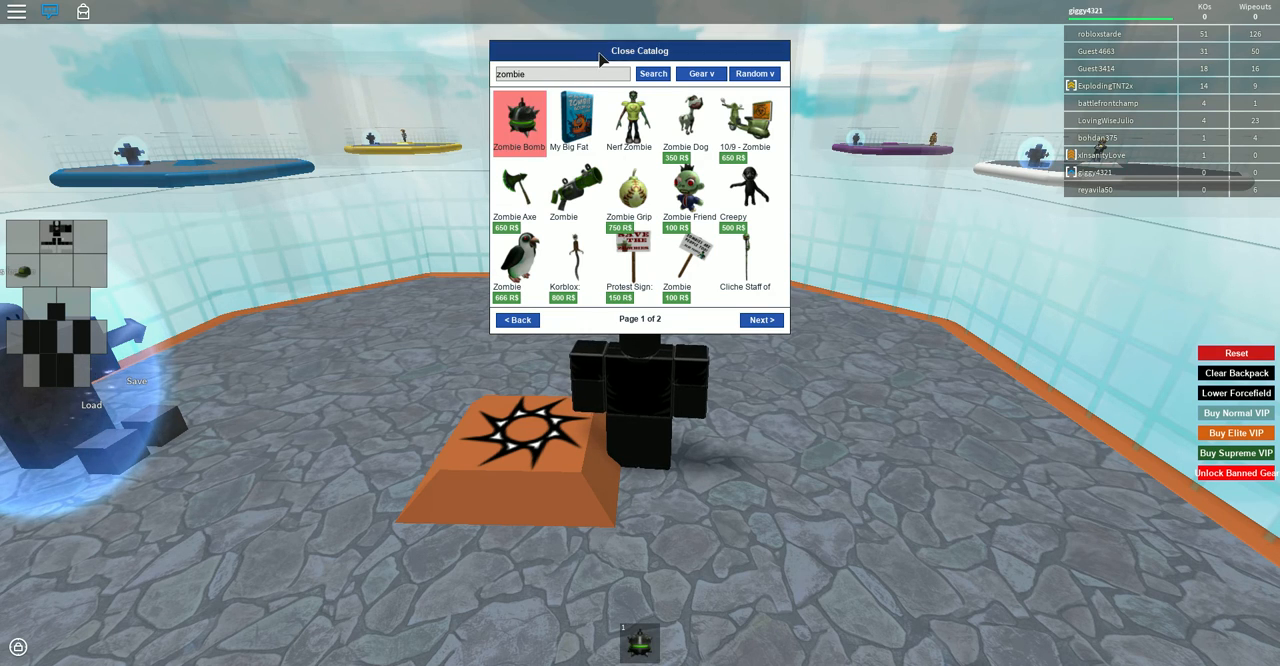
left_click(636, 50)
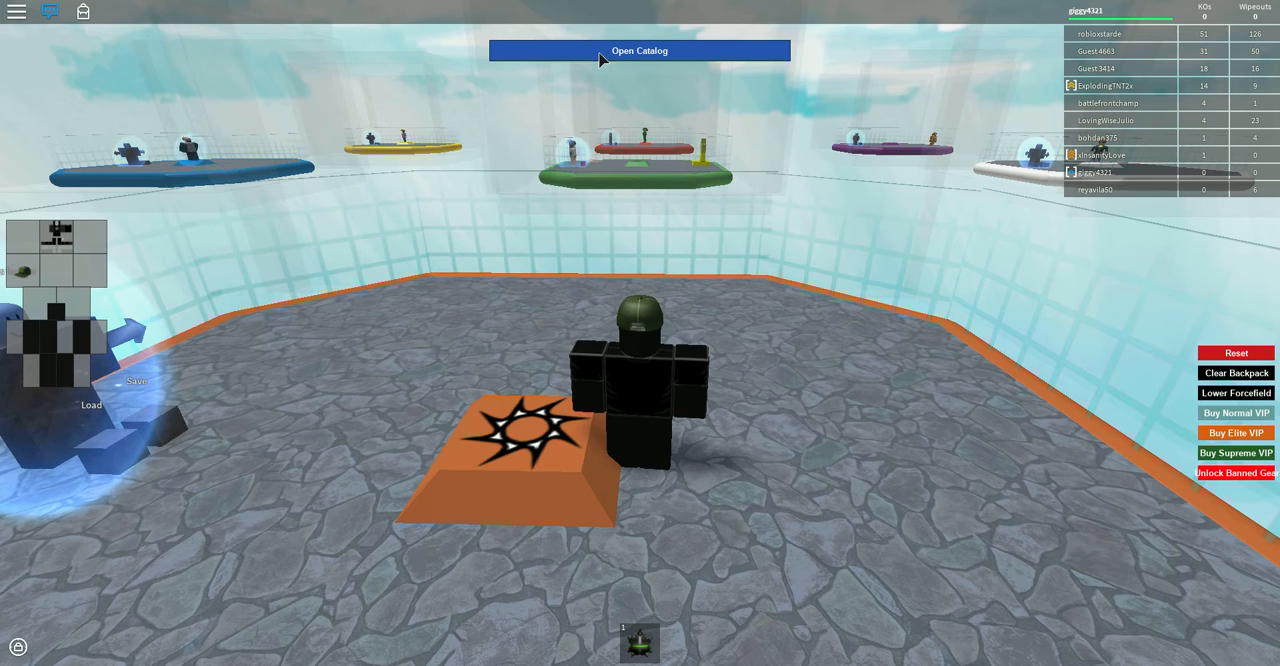
left_click(628, 50)
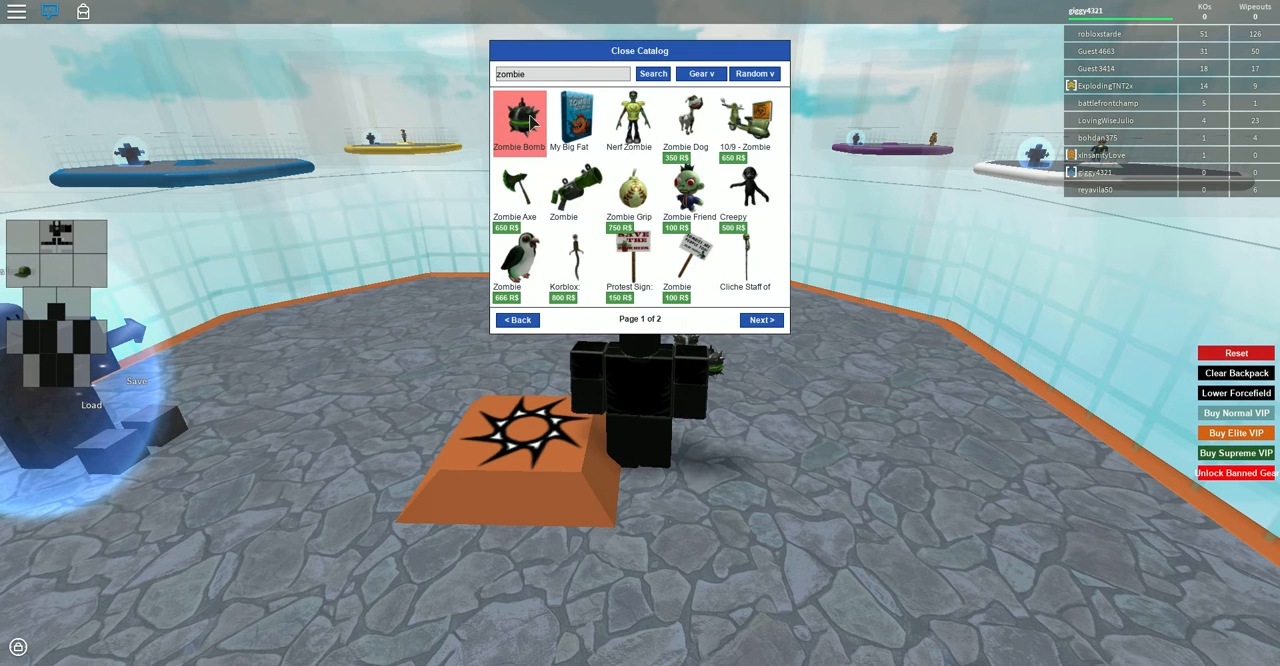
left_click(532, 116)
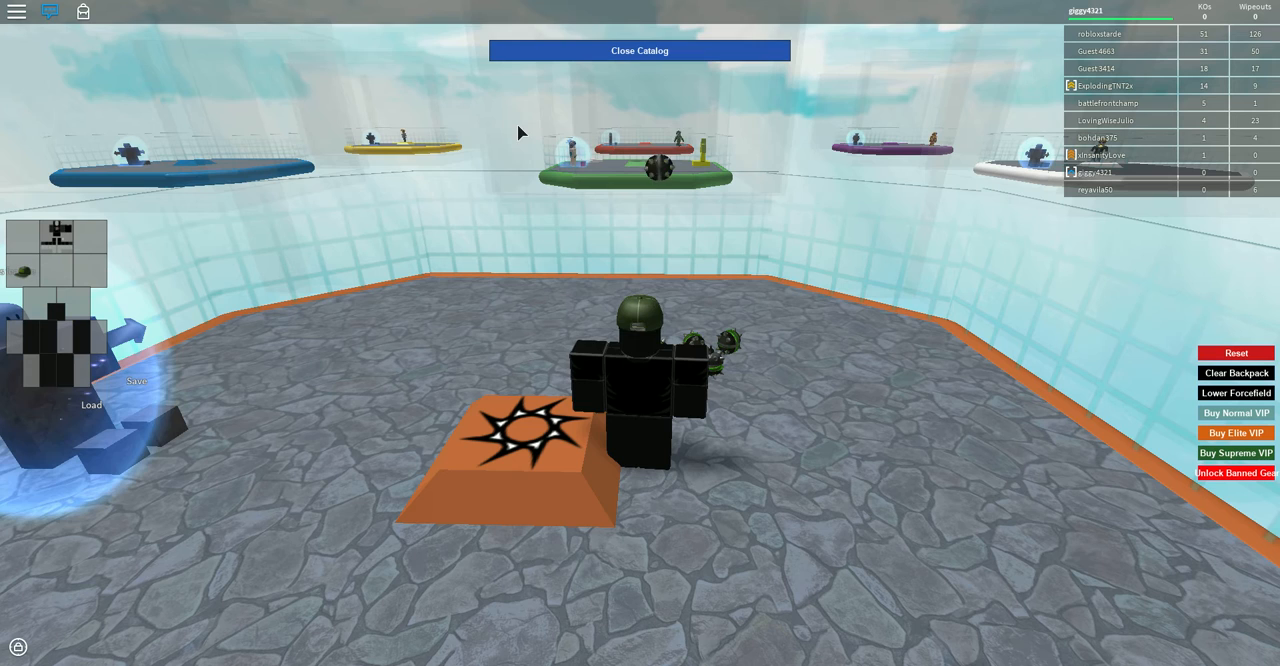
Reopen the catalog repeatedly to take additional zombie bombs into the backpack.
left_click(652, 74)
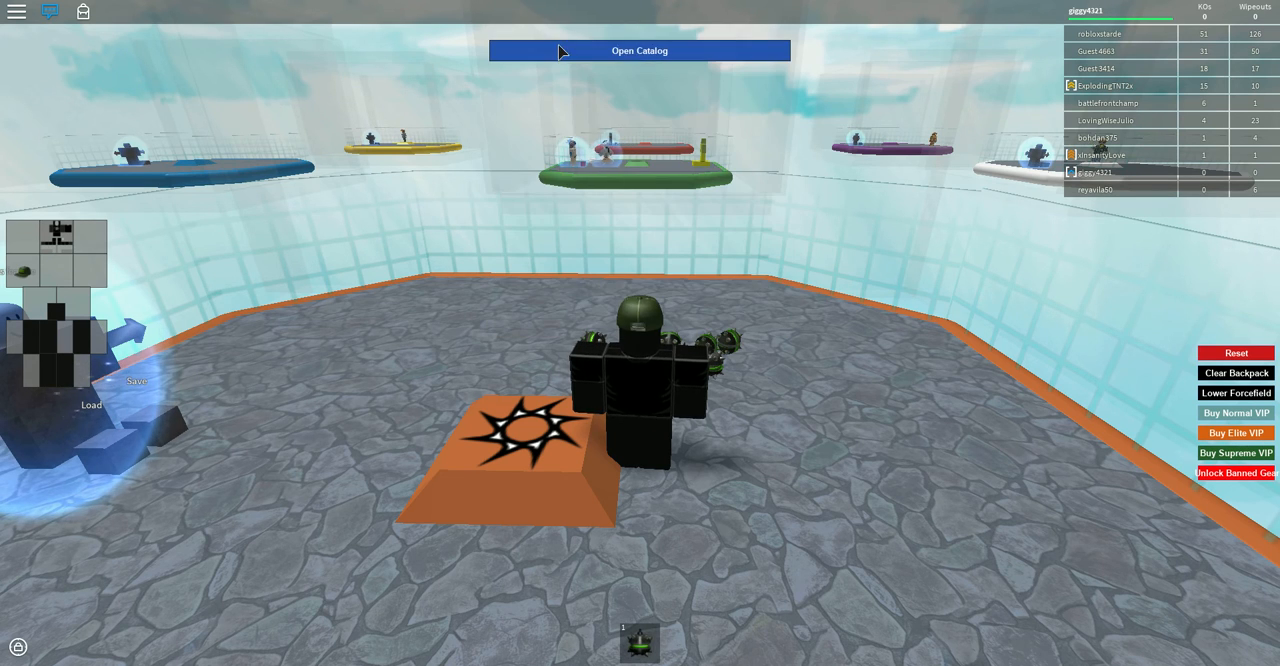
left_click(634, 50)
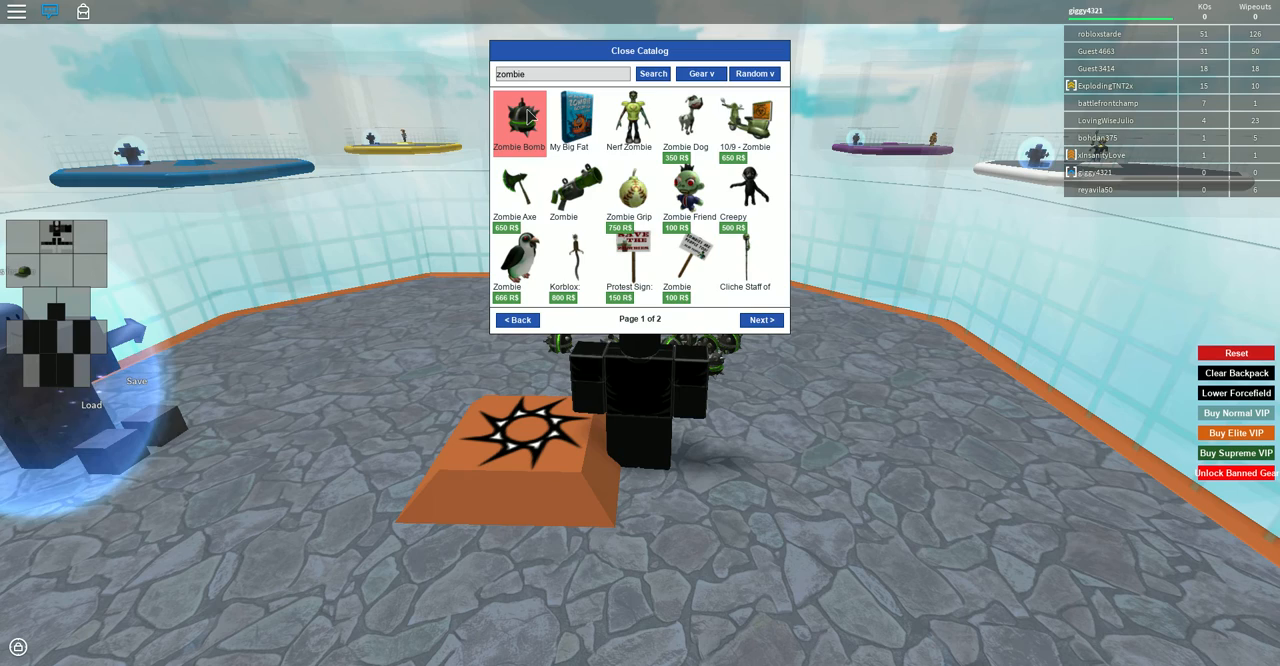
left_click(520, 120)
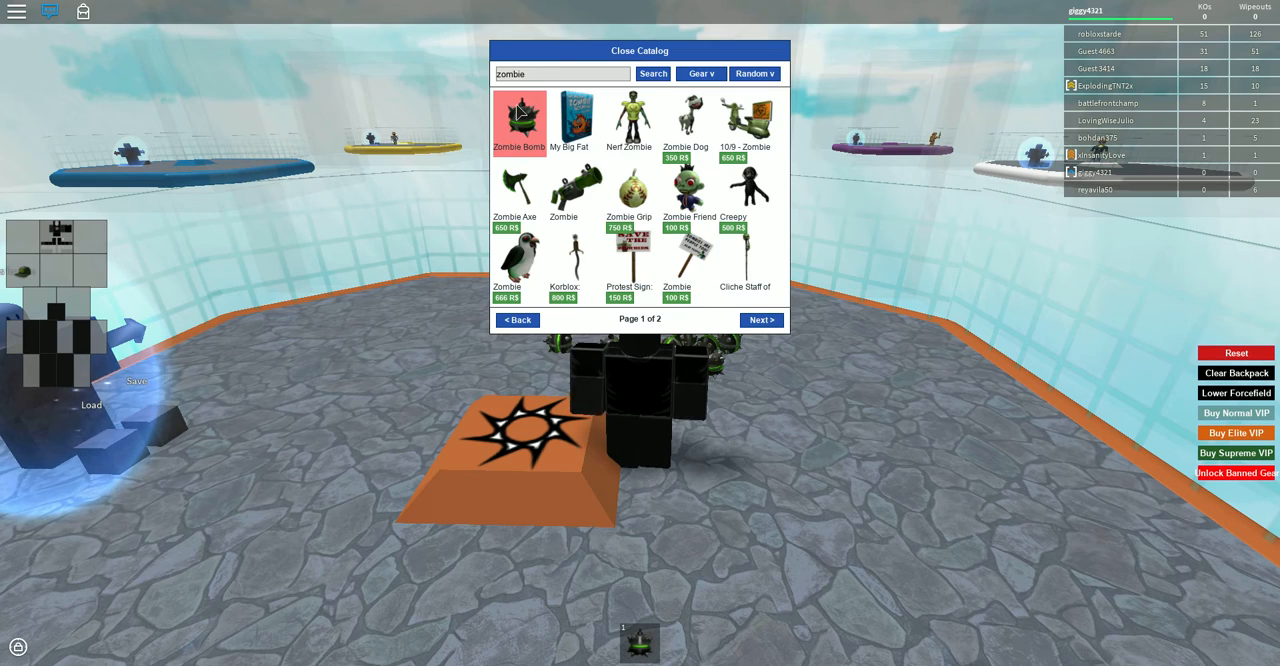
left_click(640, 50)
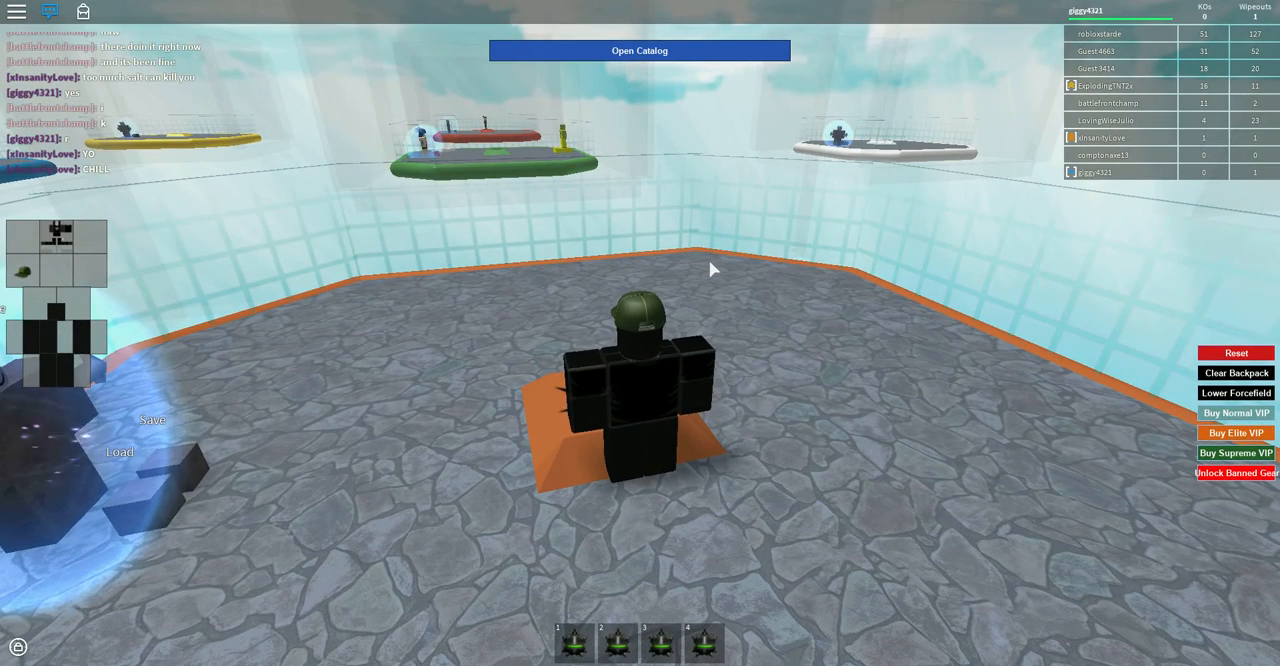
mouse_move(724, 260)
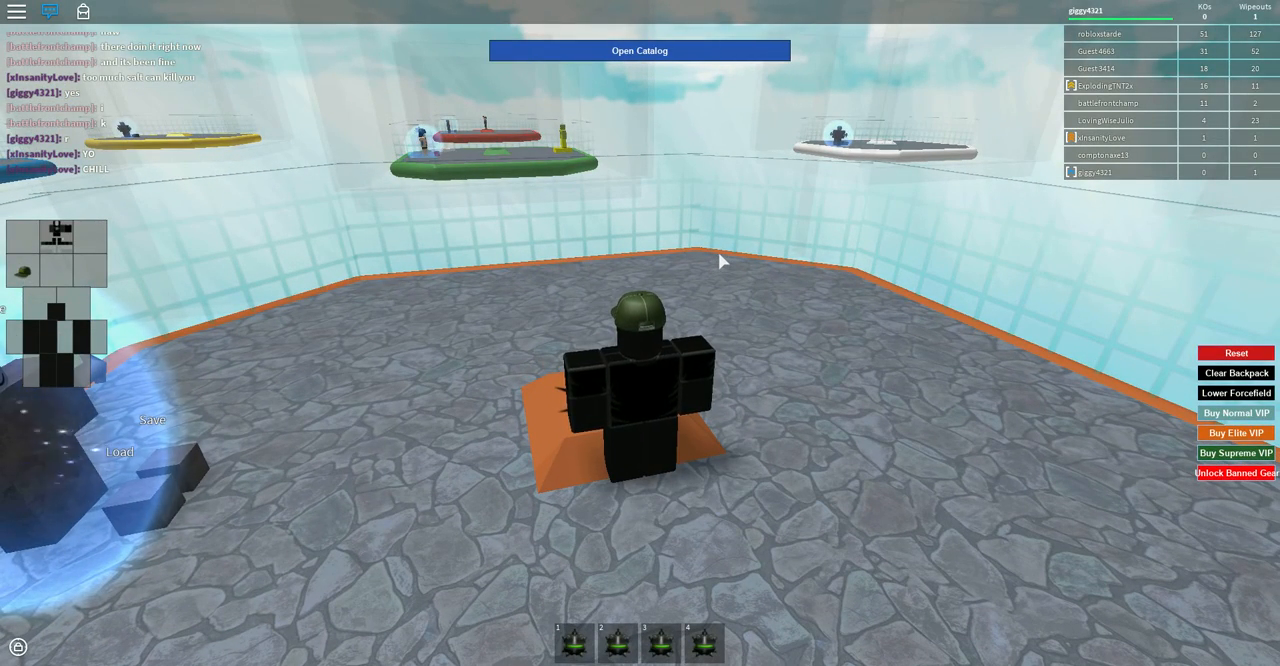